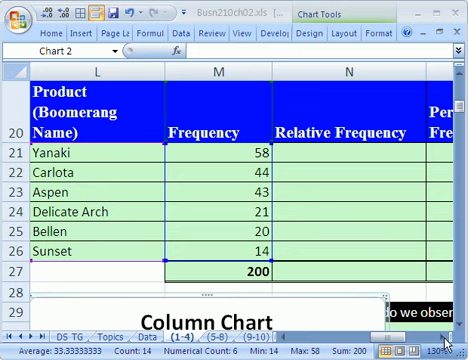
Scroll right so the frequency table and the 'Don't do this' column show together.
scroll(right, 3)
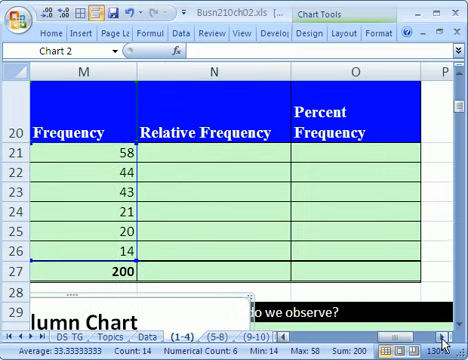
mouse_move(310, 232)
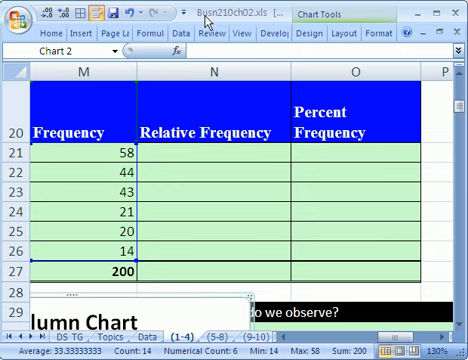
mouse_move(228, 244)
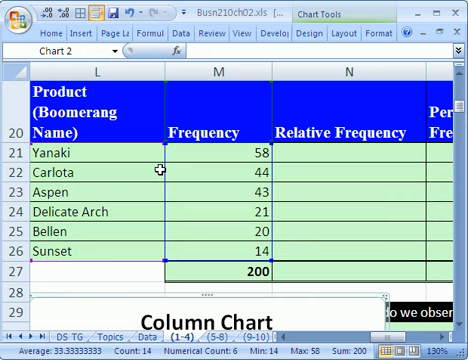
mouse_move(430, 330)
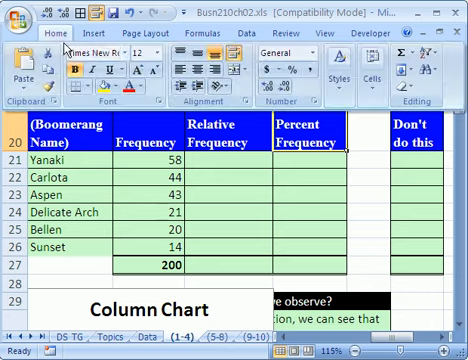
mouse_move(318, 264)
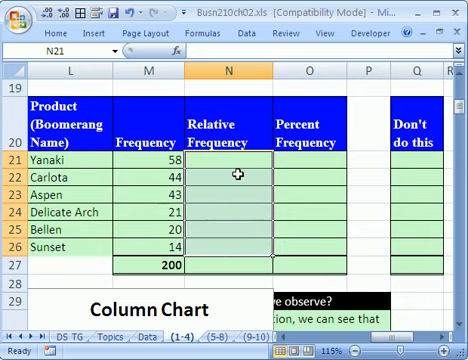
Enter Yanaki's relative frequency as =M21/$M$27, its frequency over the total.
text(=M21)
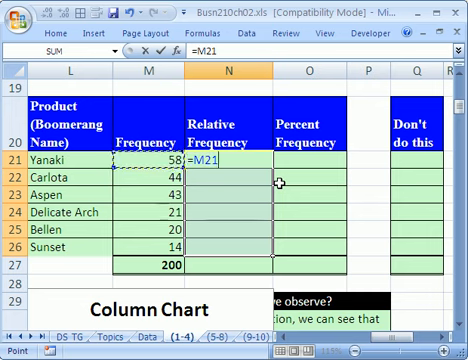
text(/)
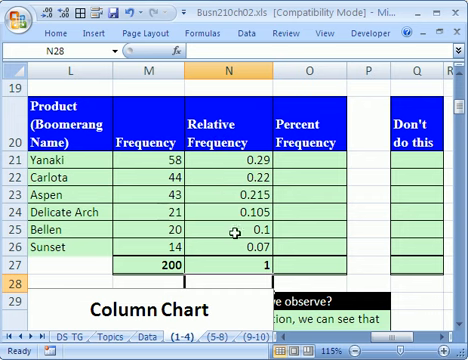
mouse_move(248, 248)
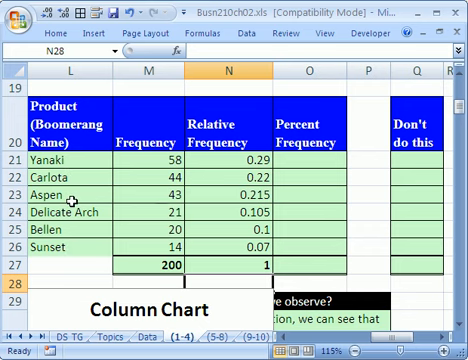
mouse_move(88, 252)
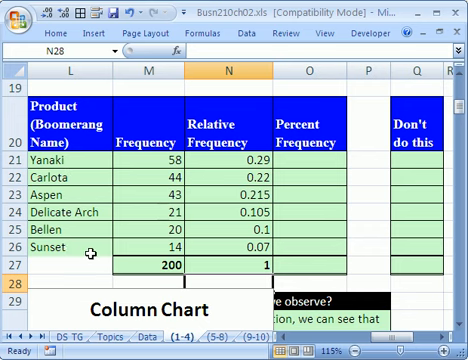
mouse_move(218, 156)
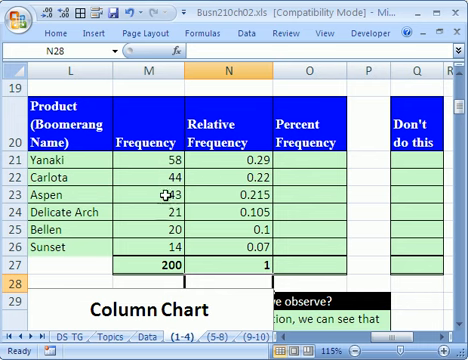
mouse_move(246, 236)
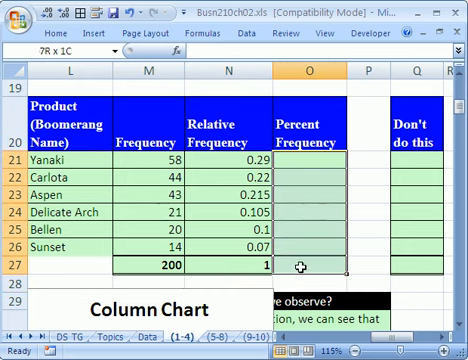
Start the first Percent Frequency entry in O21 from the relative frequency in N21.
click(304, 164)
text(=N21)
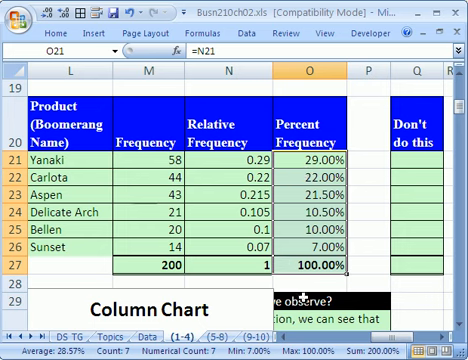
mouse_move(304, 284)
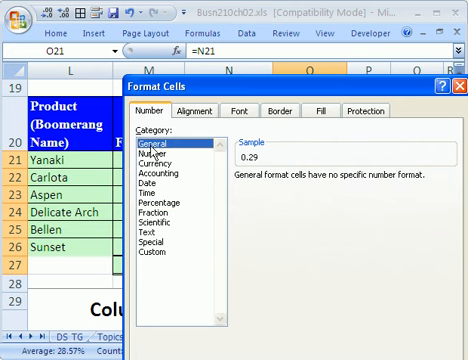
mouse_move(152, 150)
text(=N21)
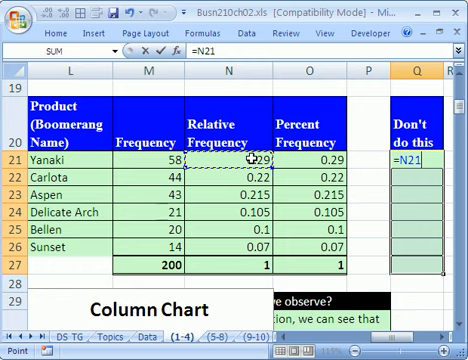
Enter =N21*100 in the 'Don't do this' column to scale the relative frequency by 100.
text(*100)
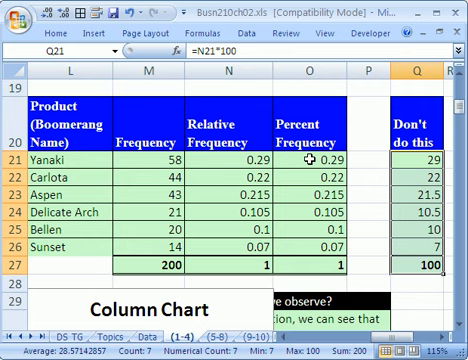
mouse_move(308, 256)
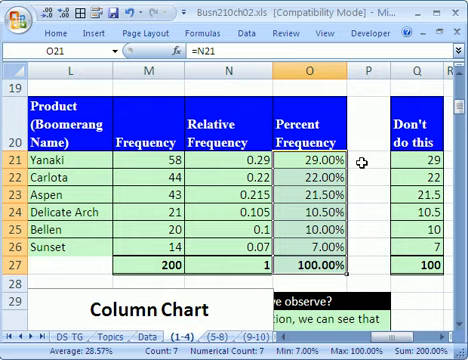
Scroll right to view the re-percentaged Percent Frequency beside the 'Don't do this' numbers.
scroll(right, 3)
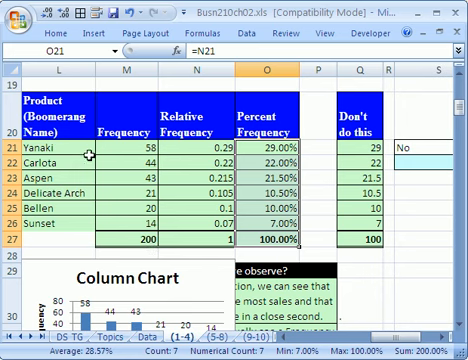
mouse_move(108, 152)
text(5800)
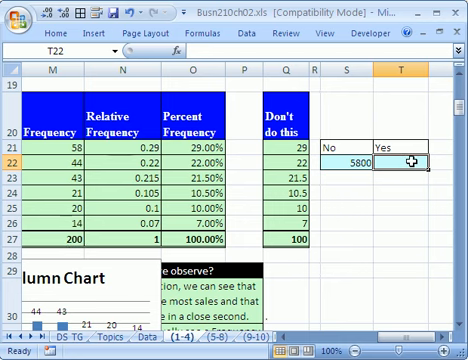
Start the back-calculation cell under Yes with =O21 referencing the percent column.
text(=O21)
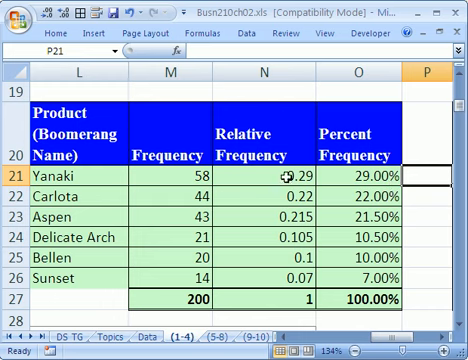
mouse_move(432, 172)
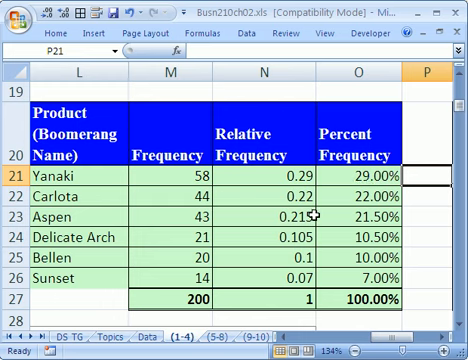
mouse_move(284, 242)
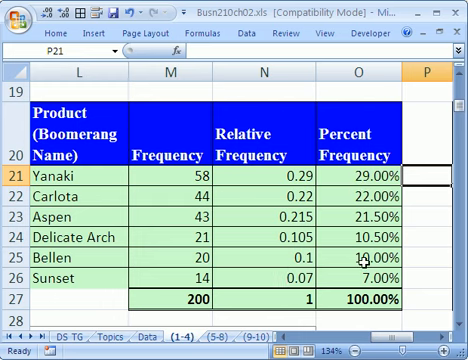
mouse_move(352, 260)
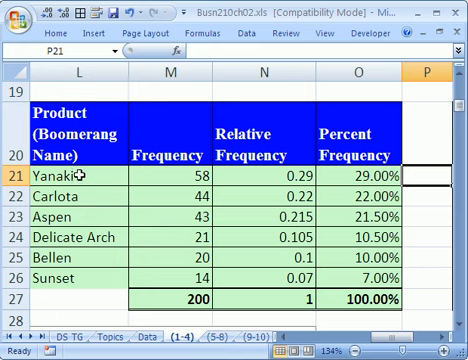
mouse_move(370, 278)
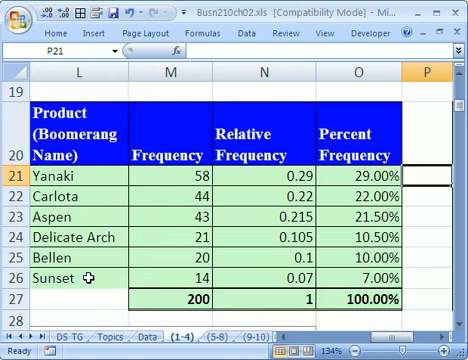
mouse_move(398, 198)
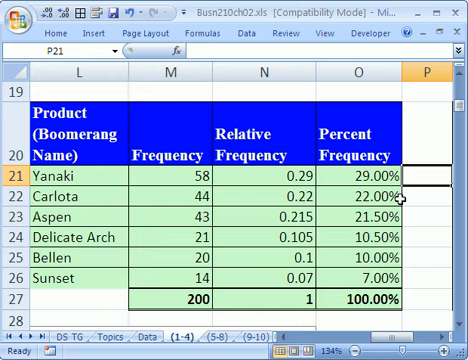
mouse_move(420, 278)
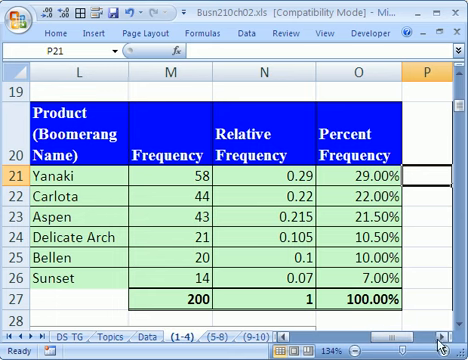
Scroll down past the column chart to the small-versus-large batch percentage comparison.
scroll(down, 3)
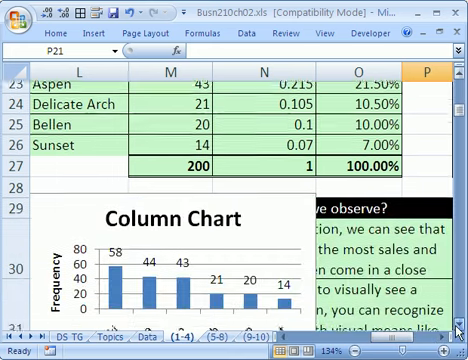
scroll(down, 3)
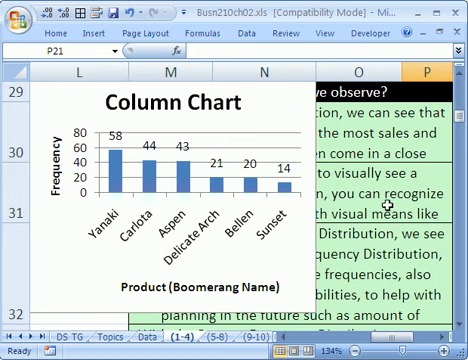
scroll(down, 3)
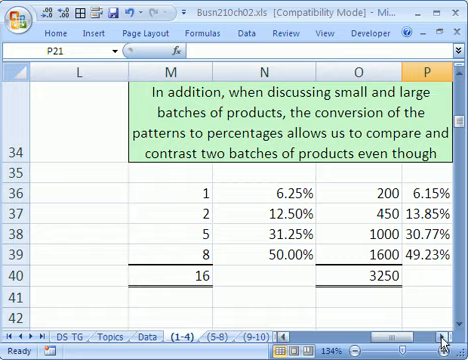
scroll(right, 3)
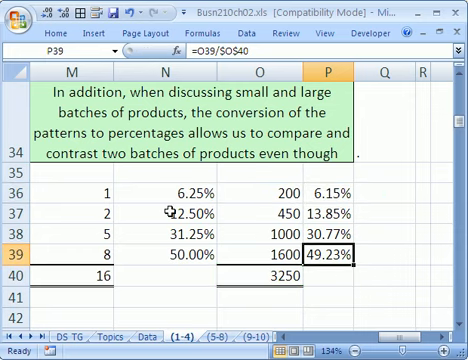
mouse_move(336, 232)
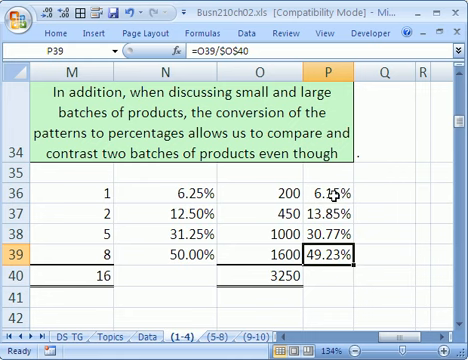
click(328, 186)
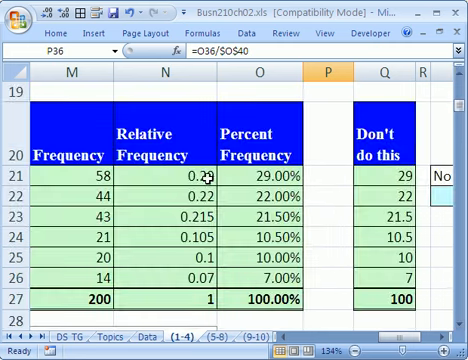
mouse_move(212, 232)
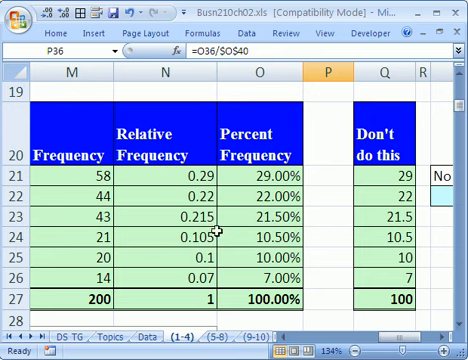